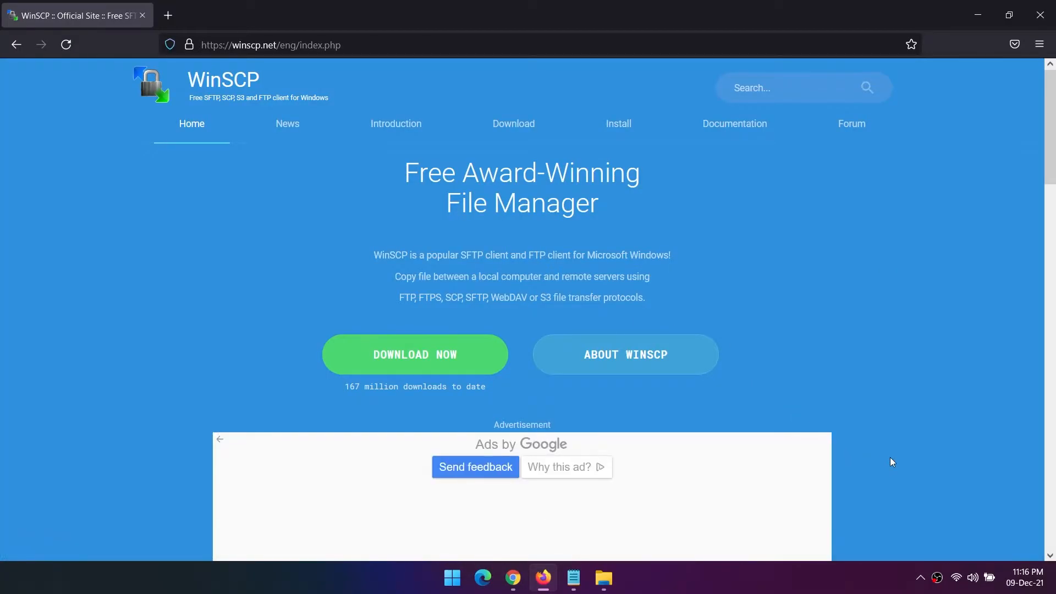
View the WinSCP introduction, highlight its file-transfer description, then go to the WinSCP 5.19 download page
scroll("down", 3)
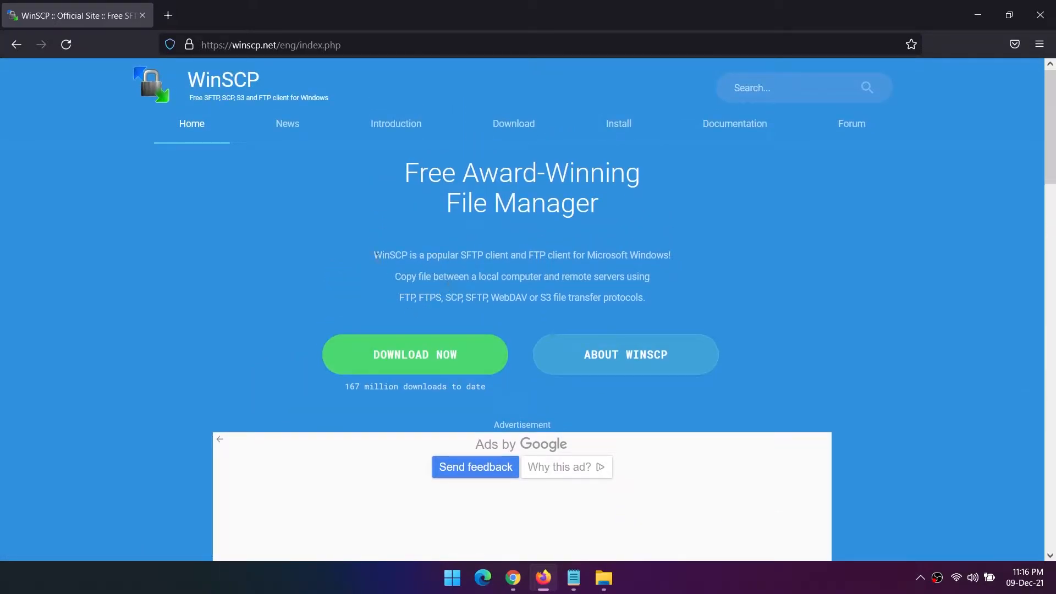
mouse_move(396, 125)
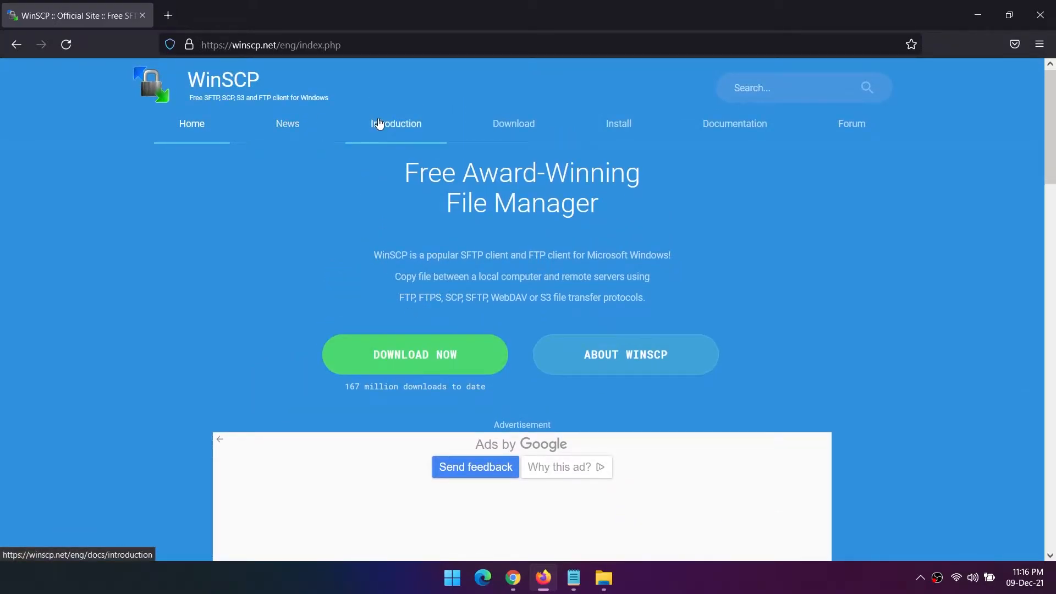
left_click(395, 123)
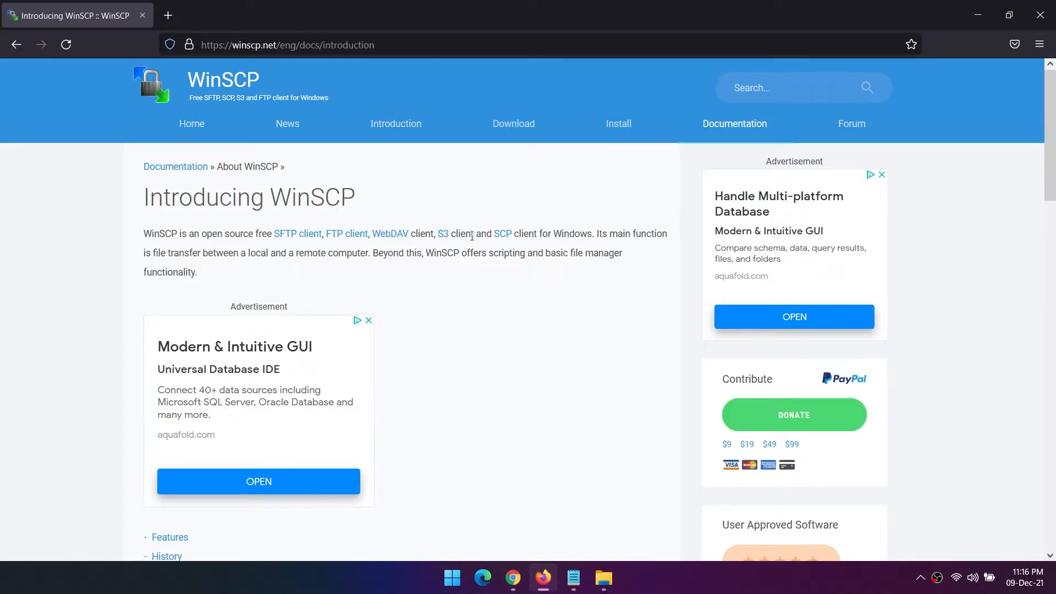
mouse_move(171, 251)
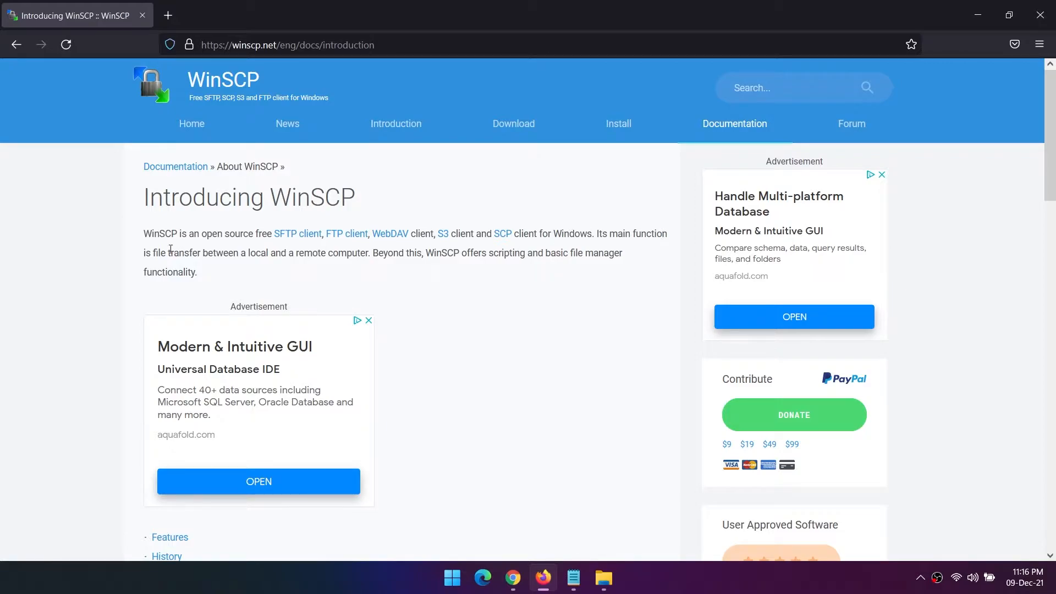
left_click_drag(183, 253, 615, 253)
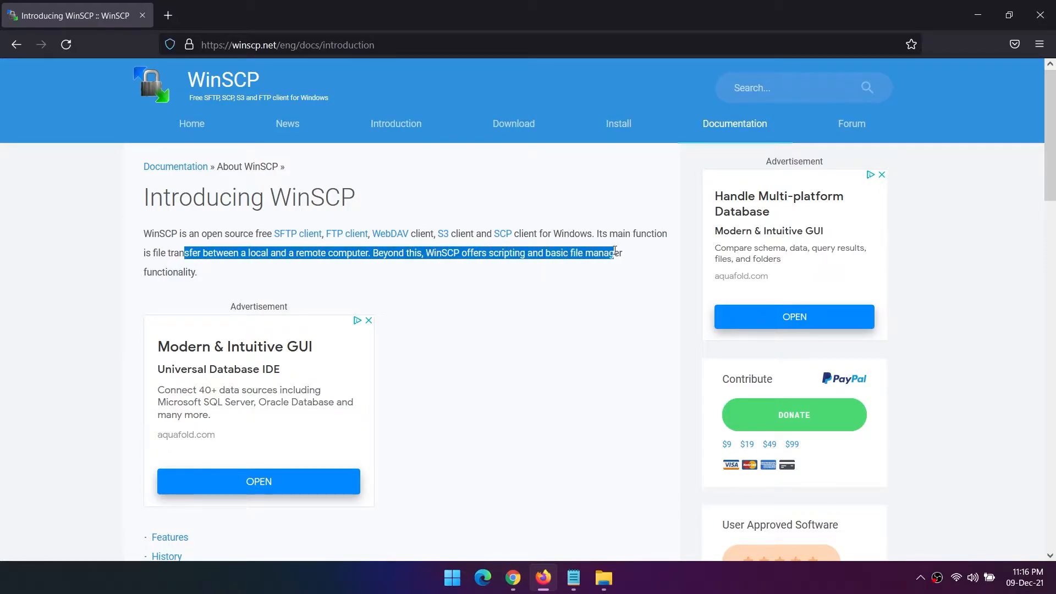
left_click(513, 124)
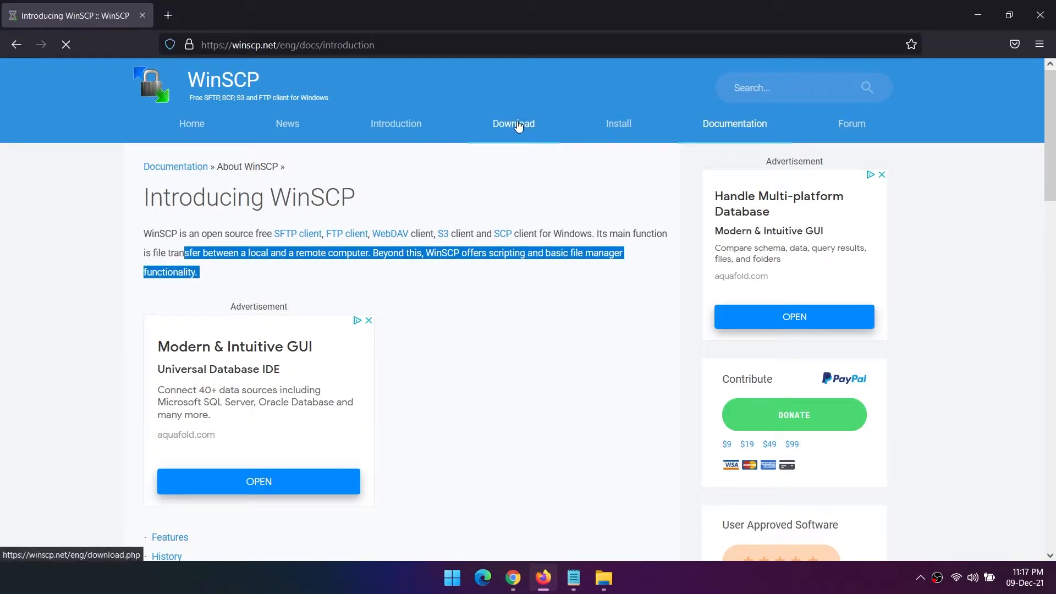
left_click(513, 123)
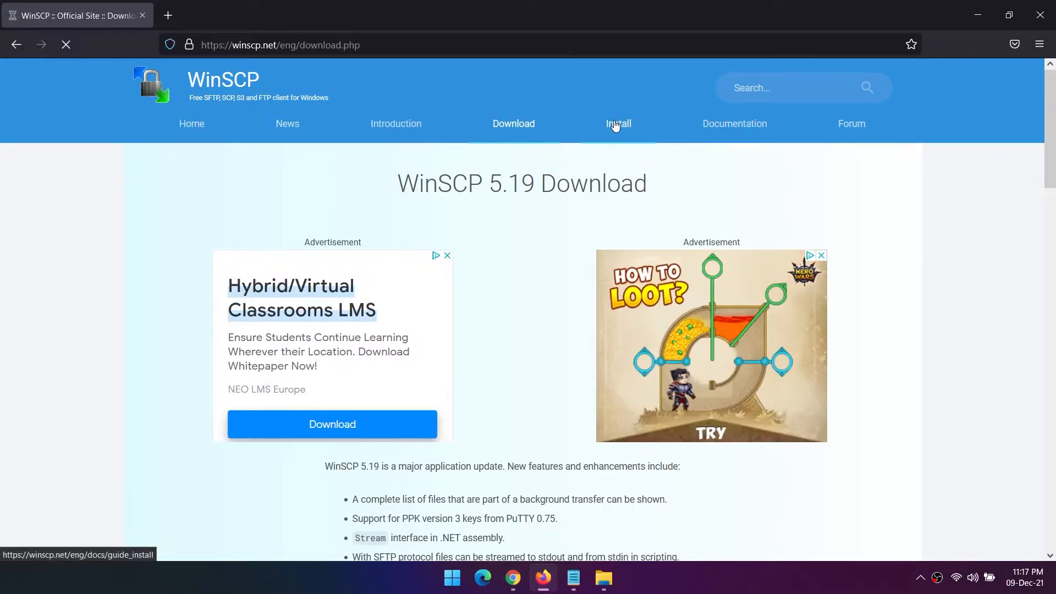
Read WinSCP's Download and Install guide down through the Downloading and Installation sections
left_click(617, 124)
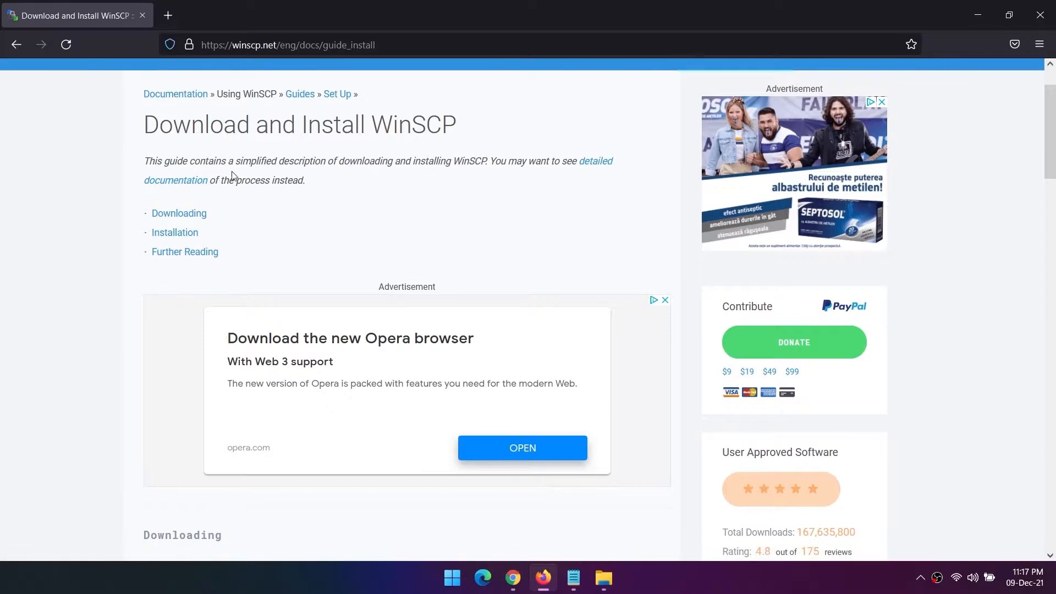
scroll("down", 3)
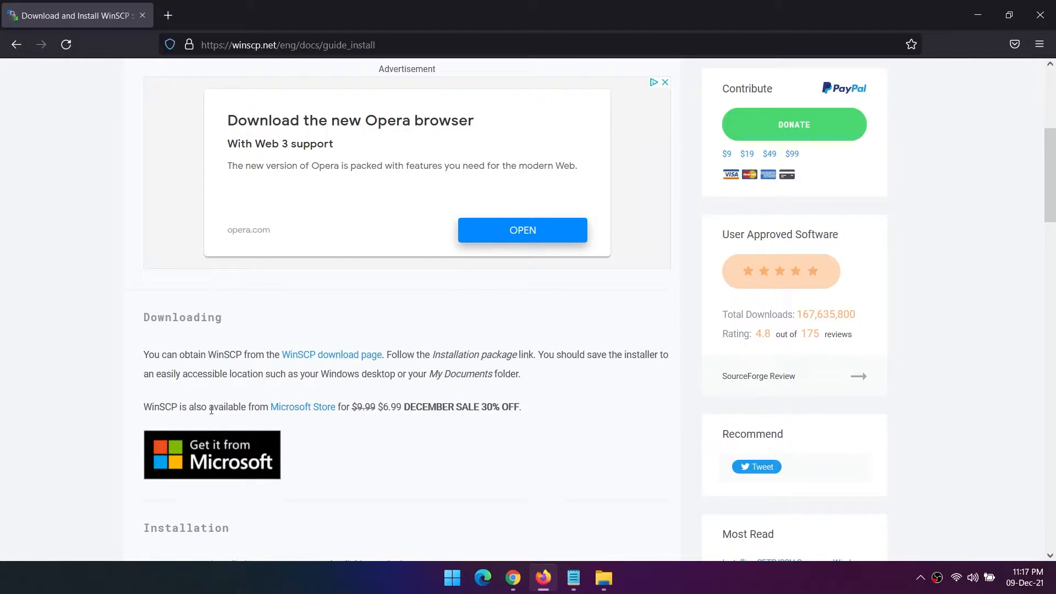
scroll("down", 3)
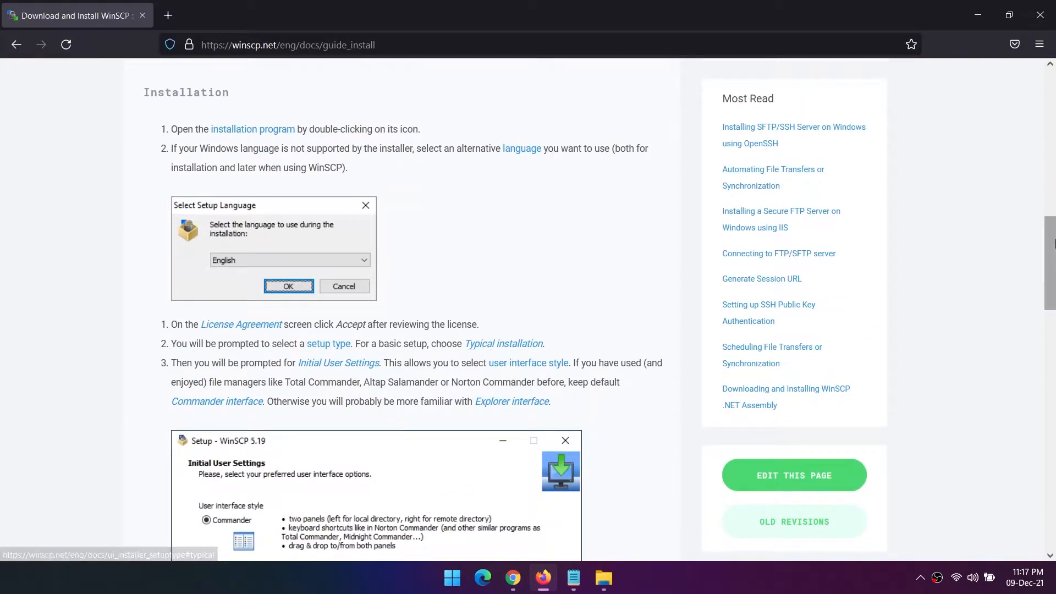
scroll("down", 3)
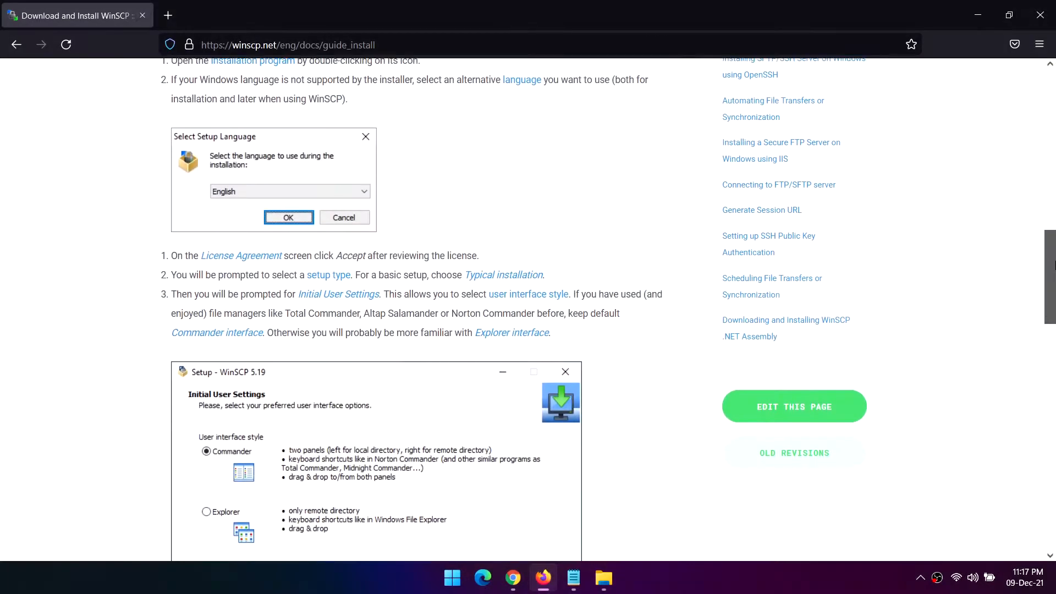
scroll("down", 3)
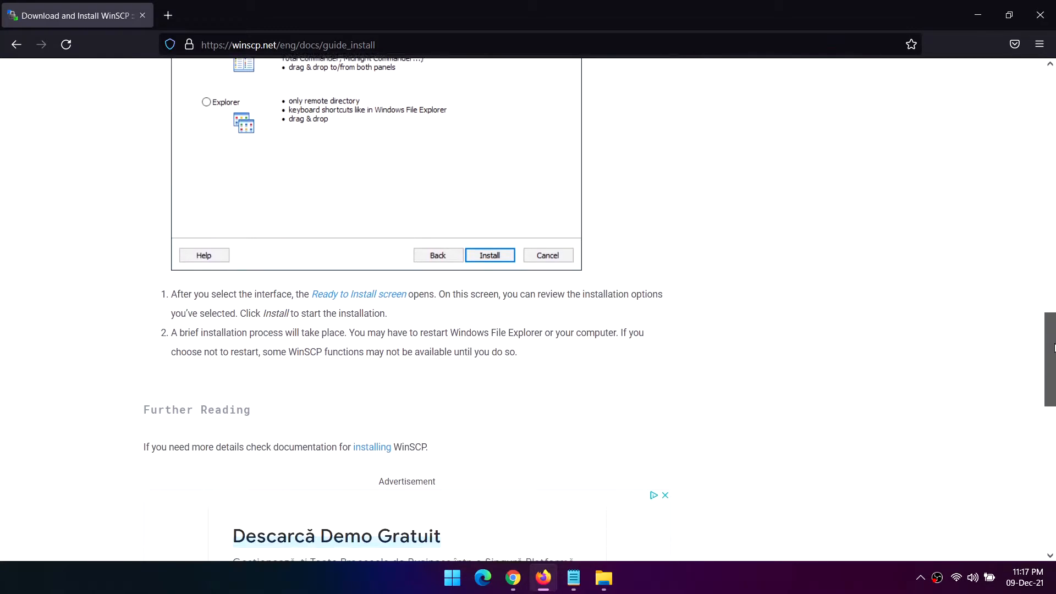
scroll("down", 3)
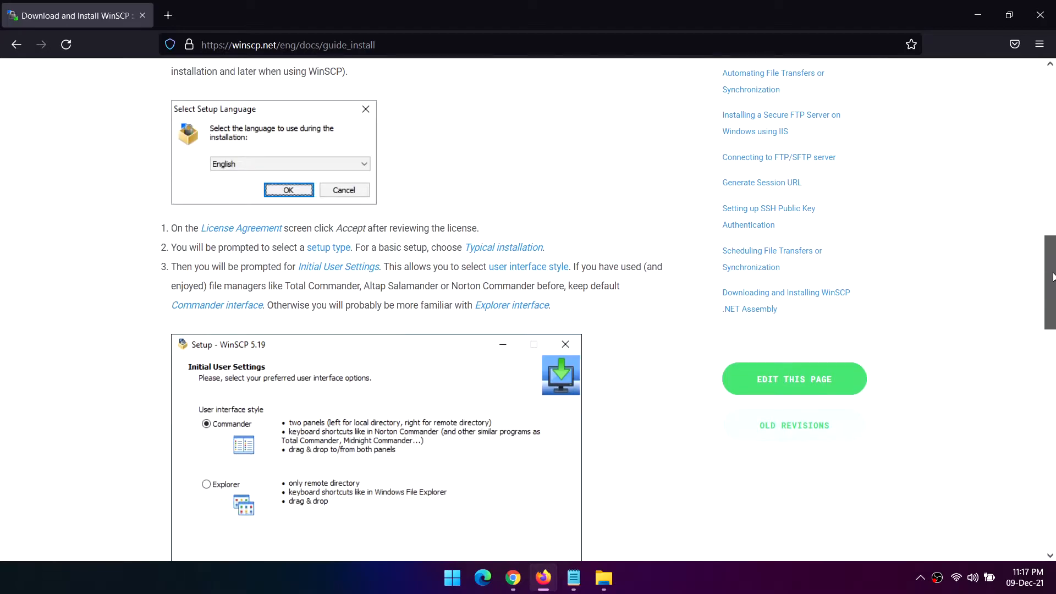
scroll("down", 3)
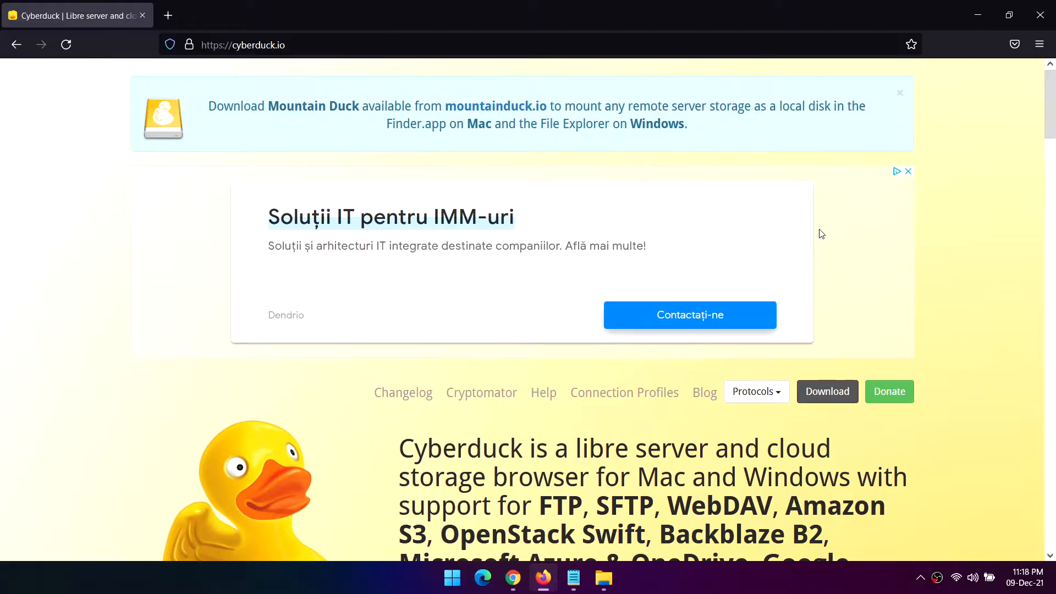
Scroll the Cyberduck home page, highlight its protocol list, and continue to 'Connecting to every server'
scroll("down", 3)
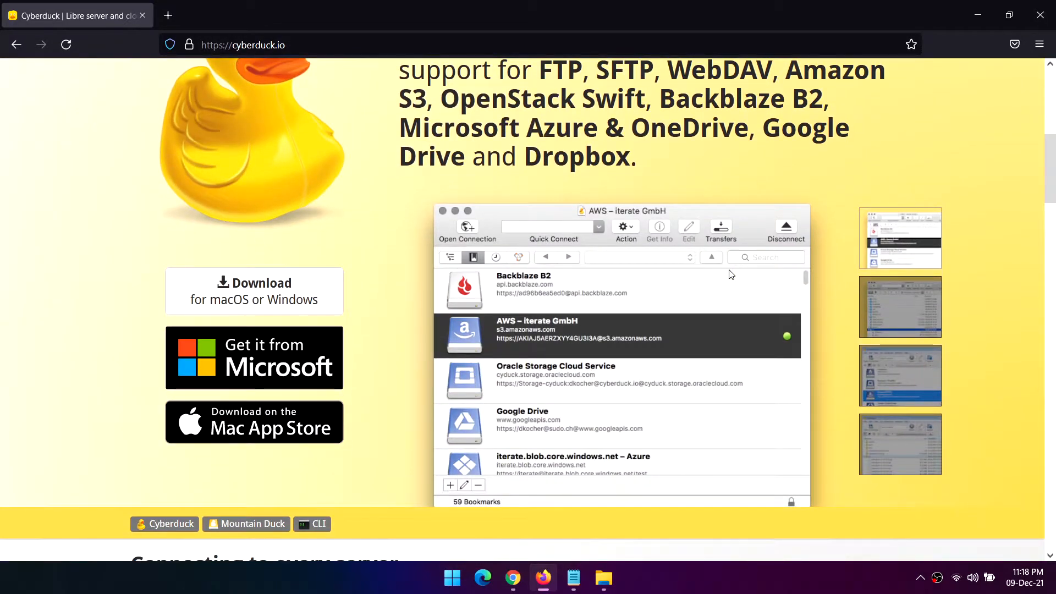
mouse_move(755, 221)
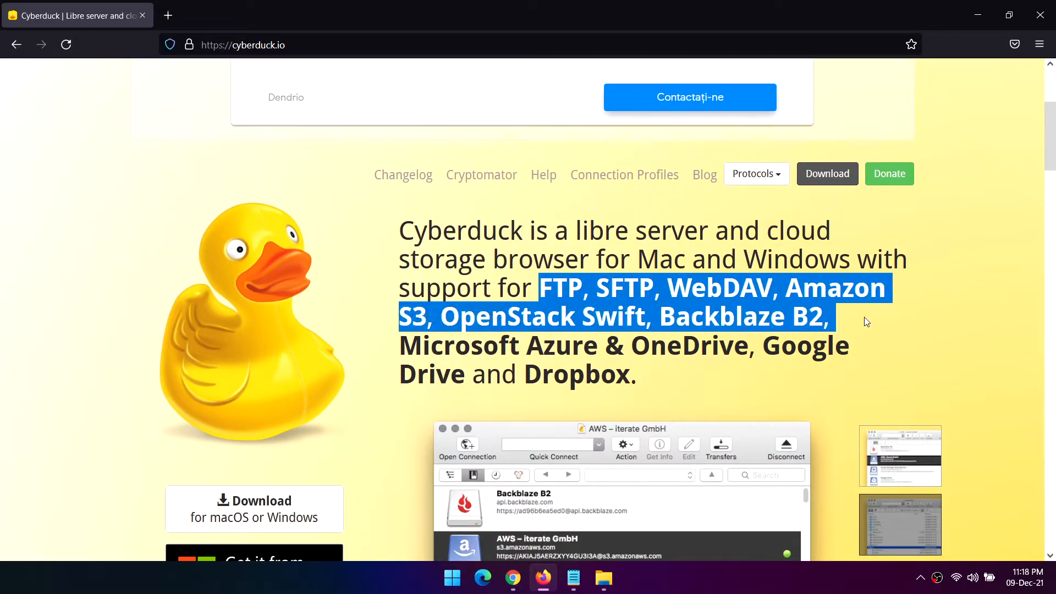
scroll("down", 3)
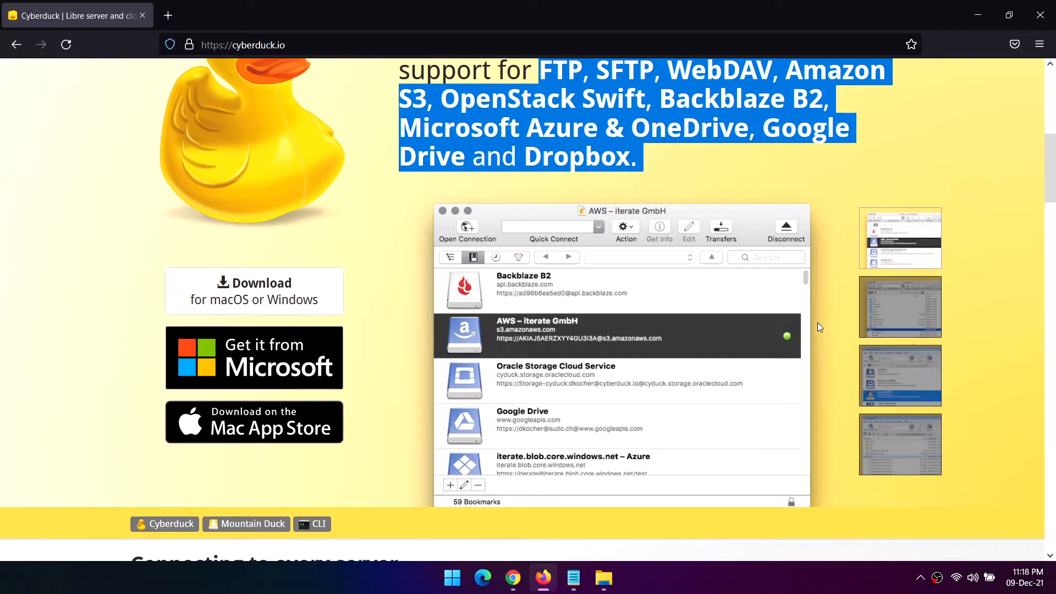
scroll("down", 3)
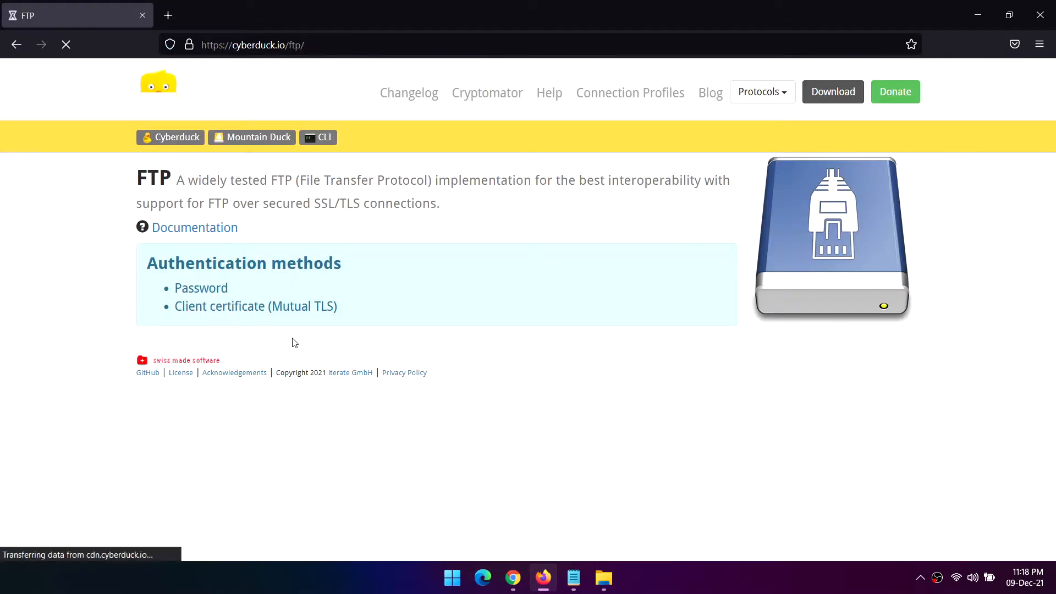
left_click_drag(165, 179, 439, 202)
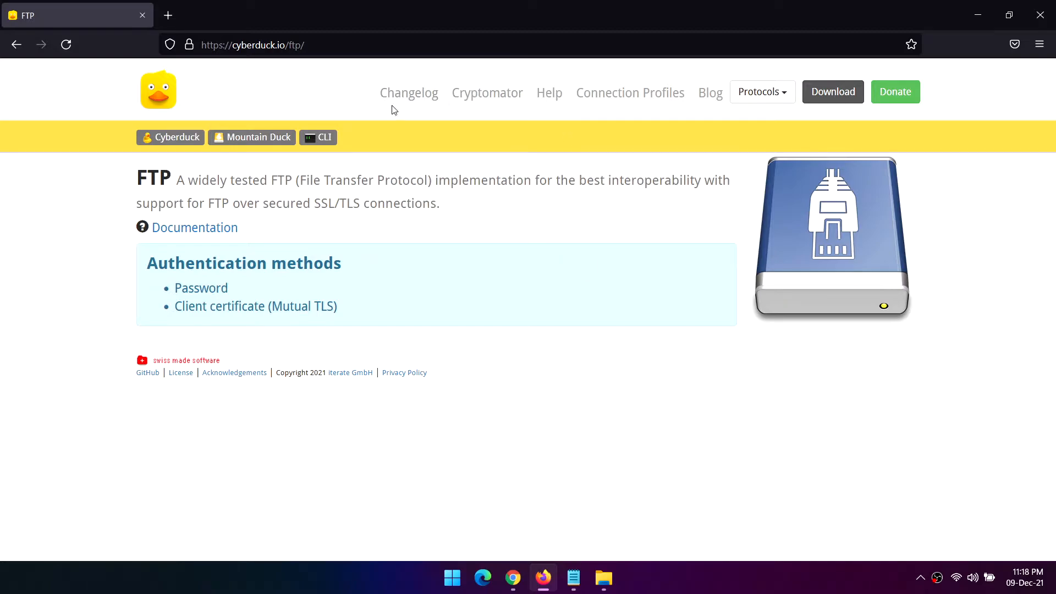
mouse_move(200, 142)
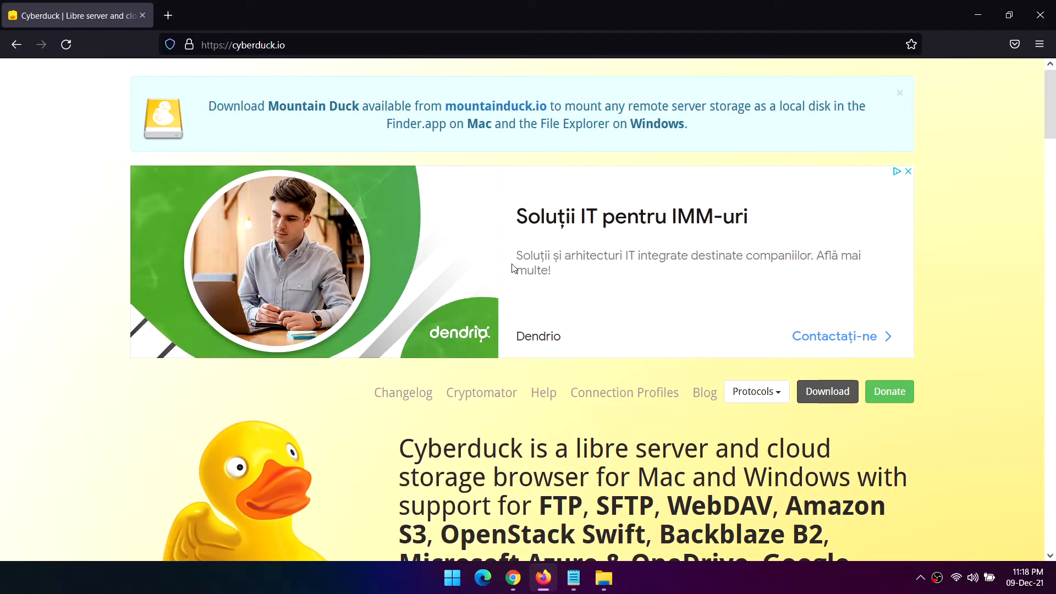
scroll("down", 3)
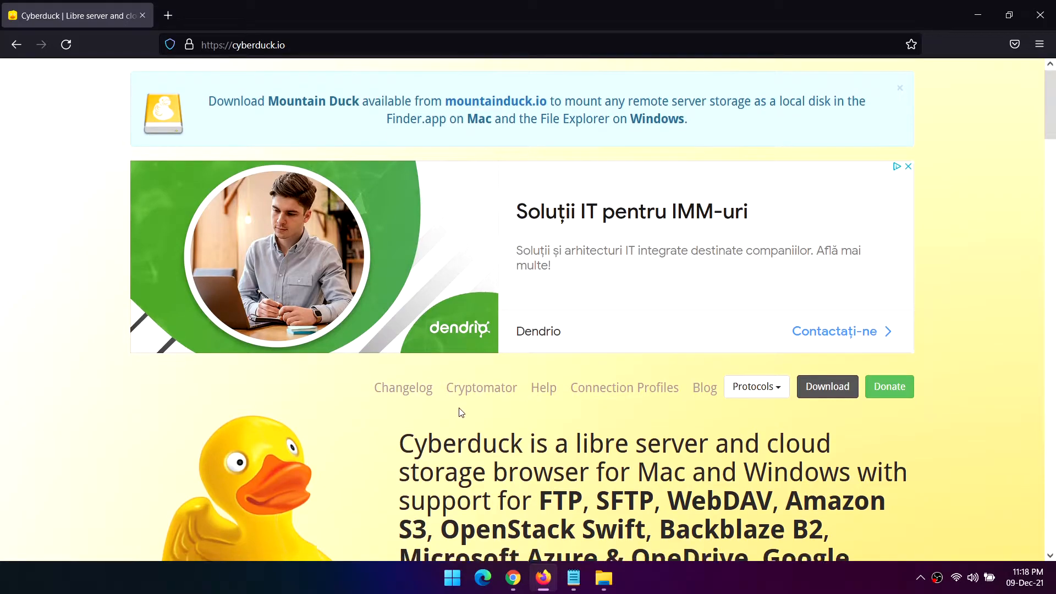
scroll("down", 3)
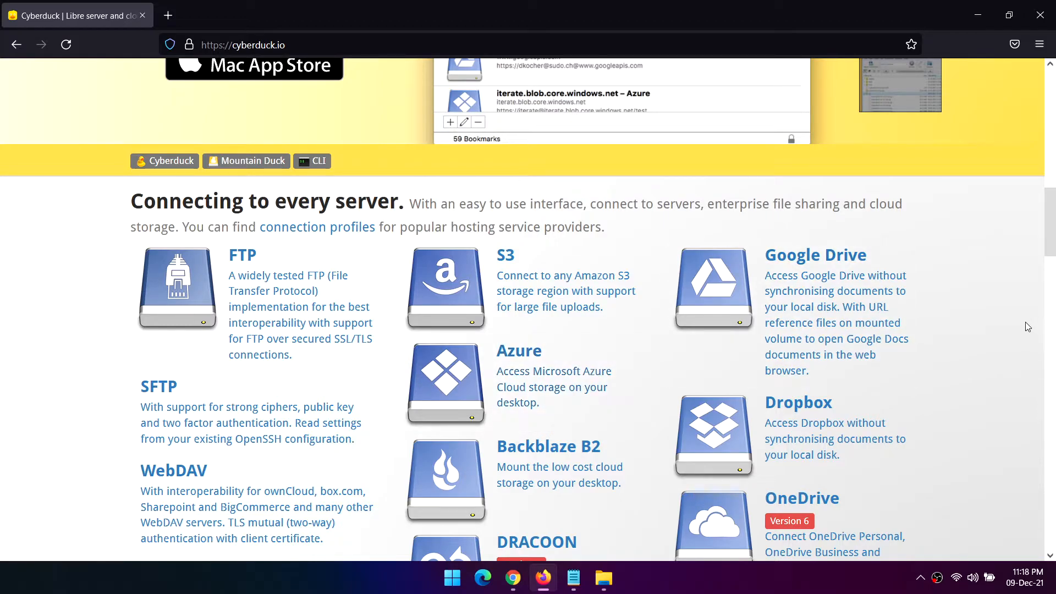
scroll("down", 3)
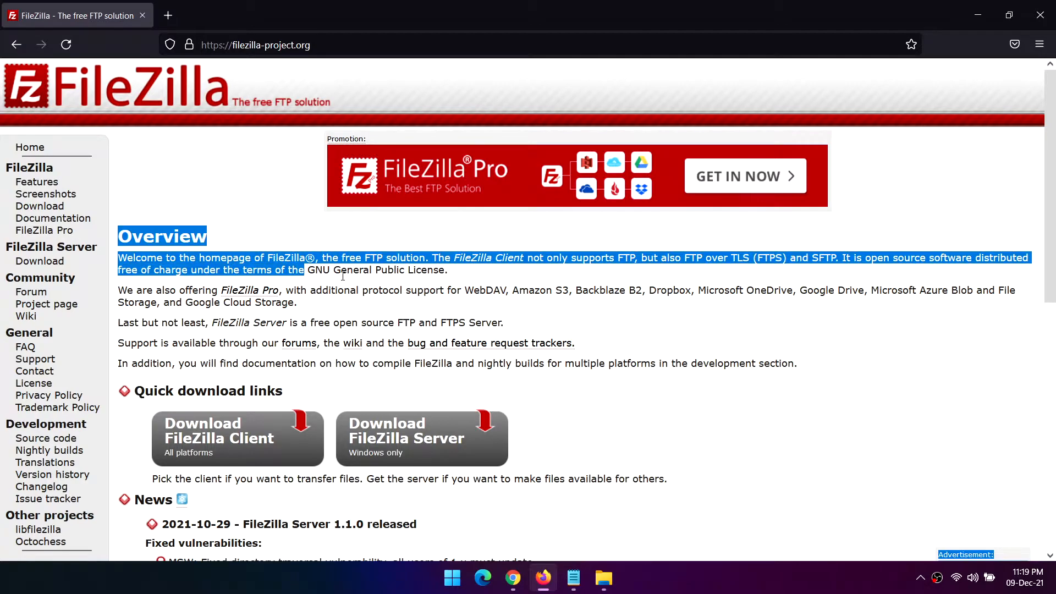
Clear the highlight on the FileZilla Overview paragraph, leaving the page unmarked
left_click(371, 276)
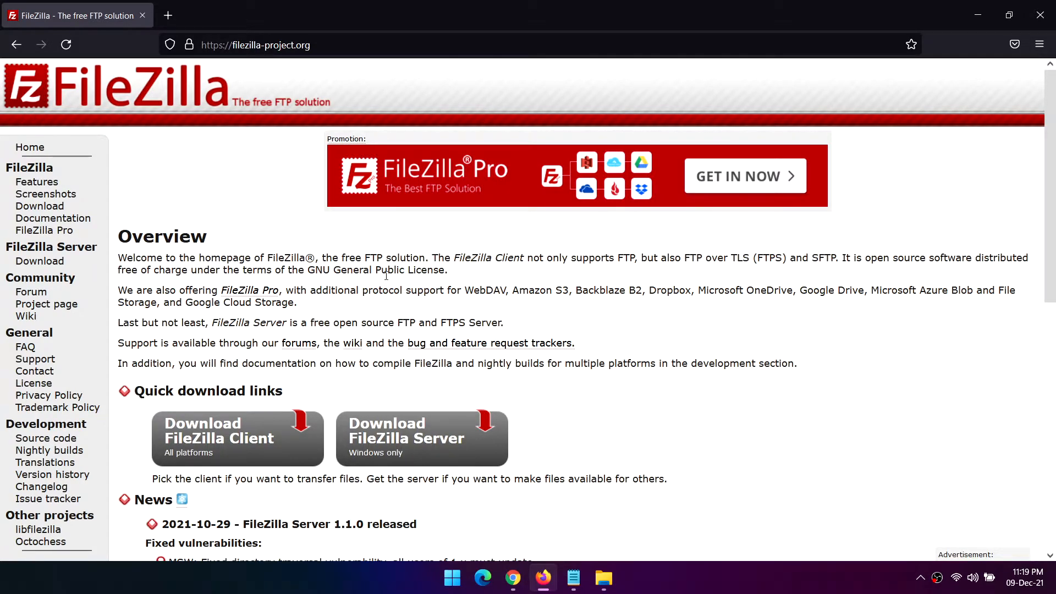
mouse_move(45, 193)
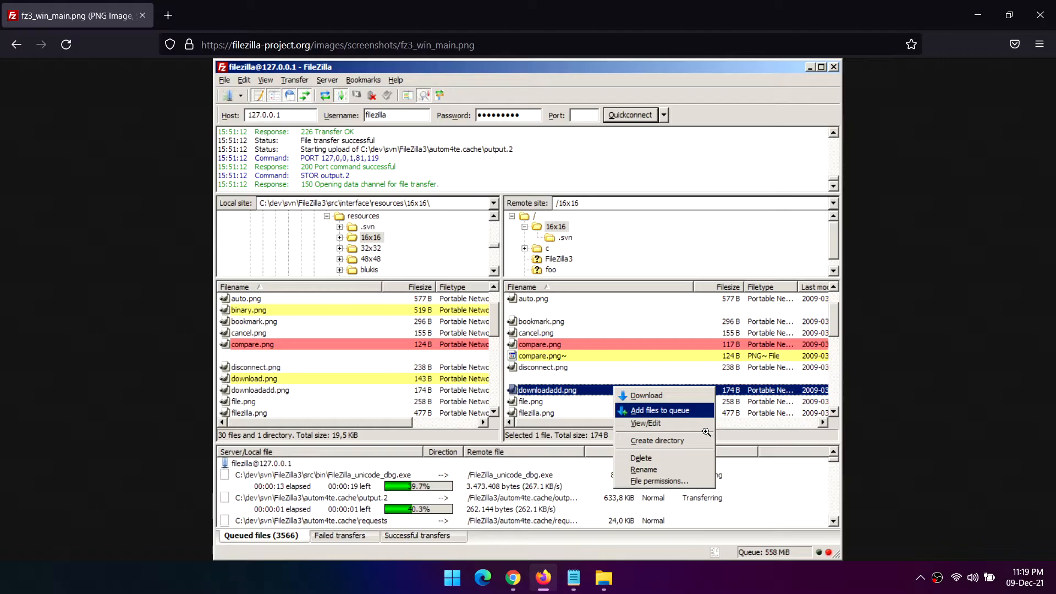
Enlarge the Site Manager, Search and Linux main window screenshots, returning to the gallery after each
left_click(16, 44)
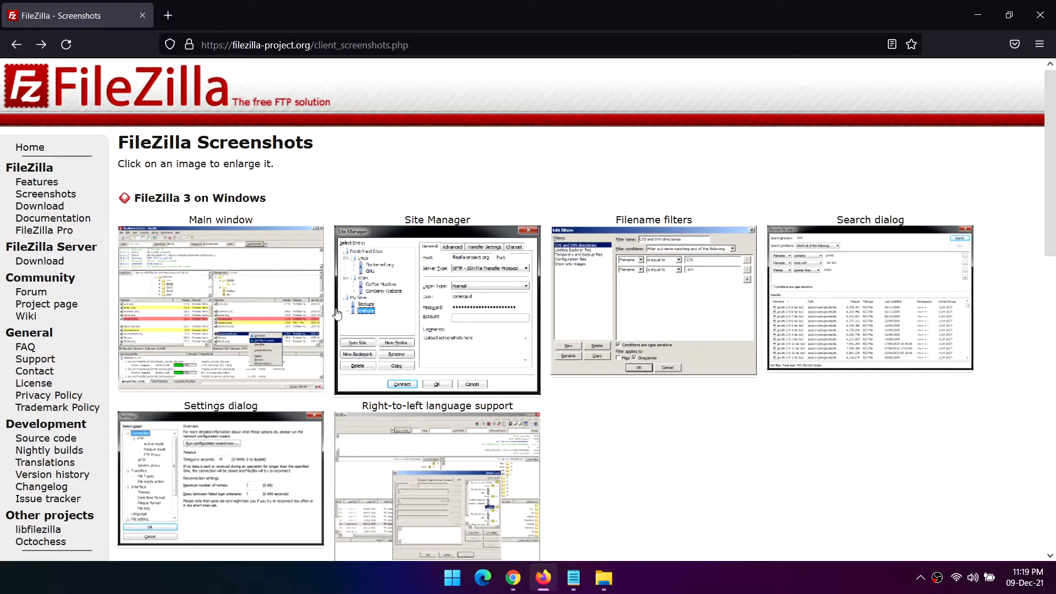
left_click(436, 307)
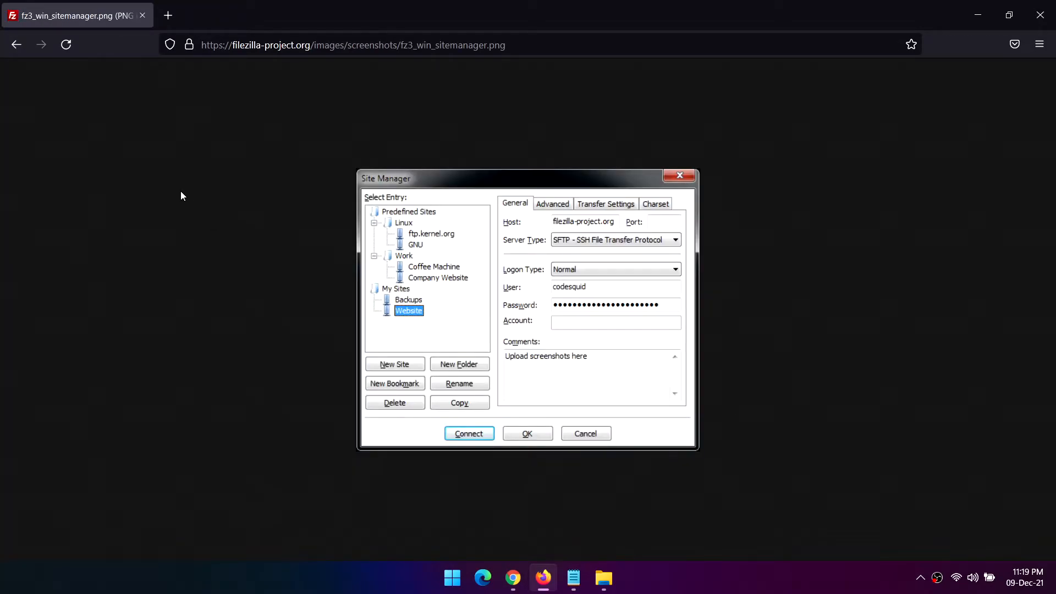
left_click(17, 44)
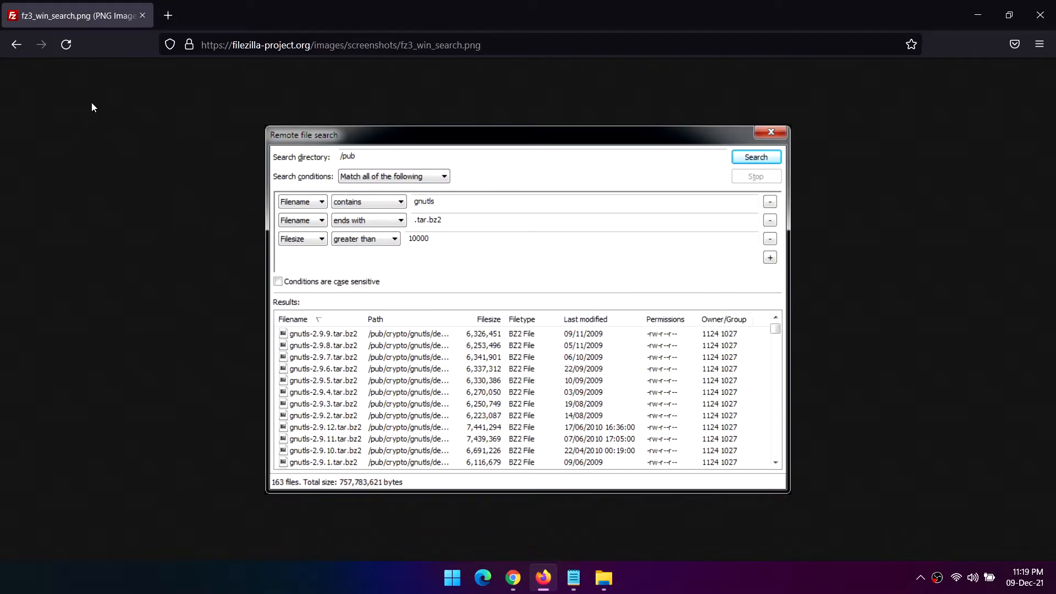
left_click(16, 44)
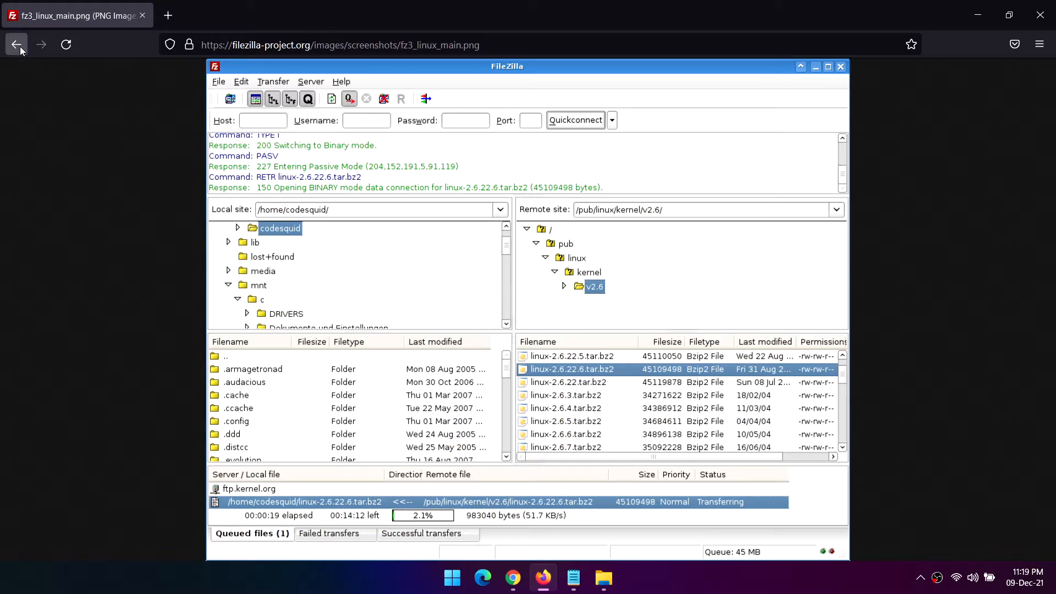
left_click(16, 44)
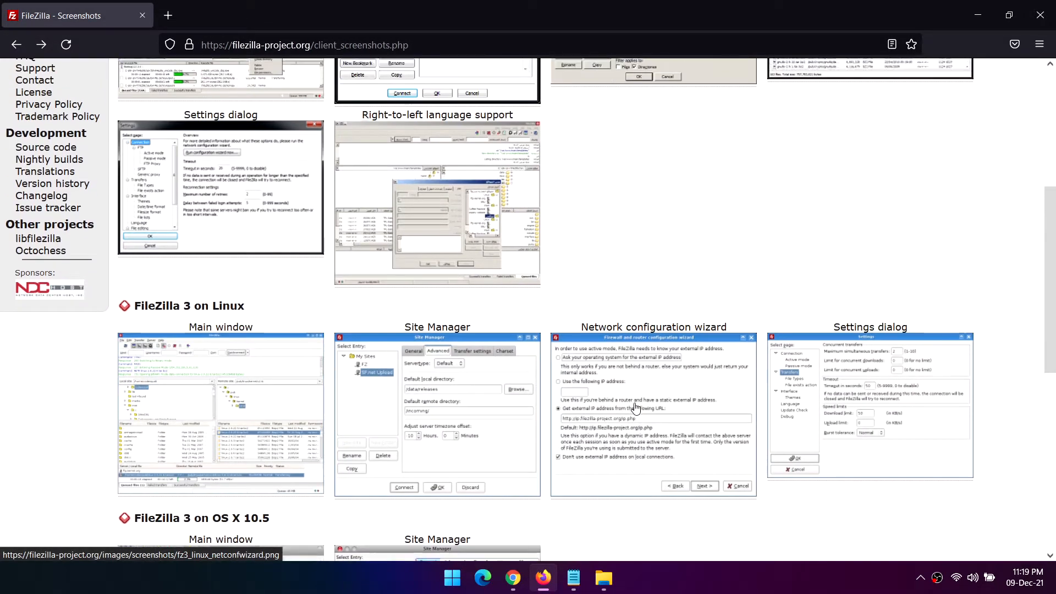
scroll("up", 3)
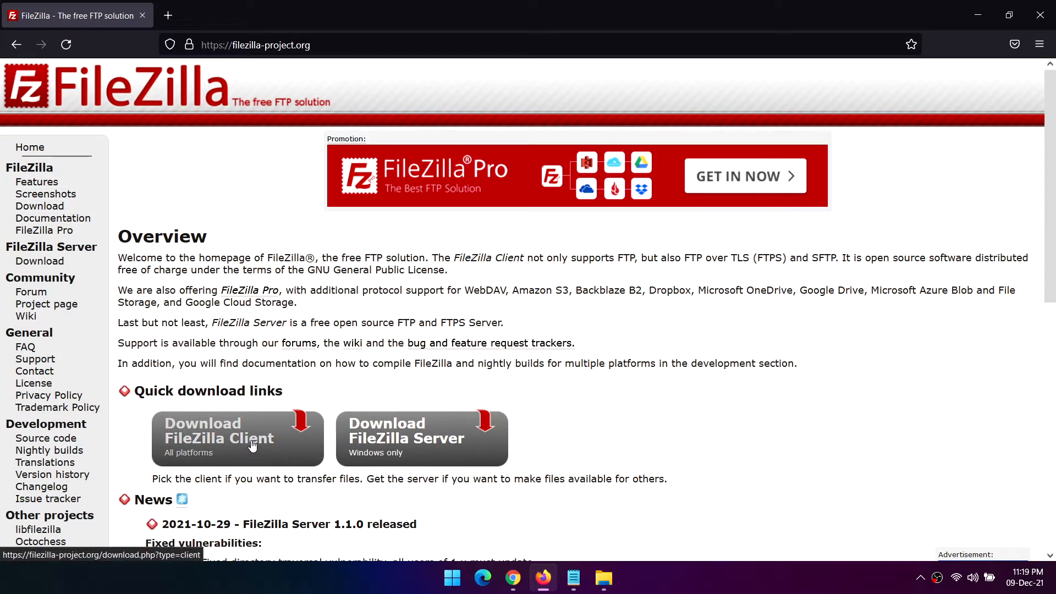
mouse_move(405, 449)
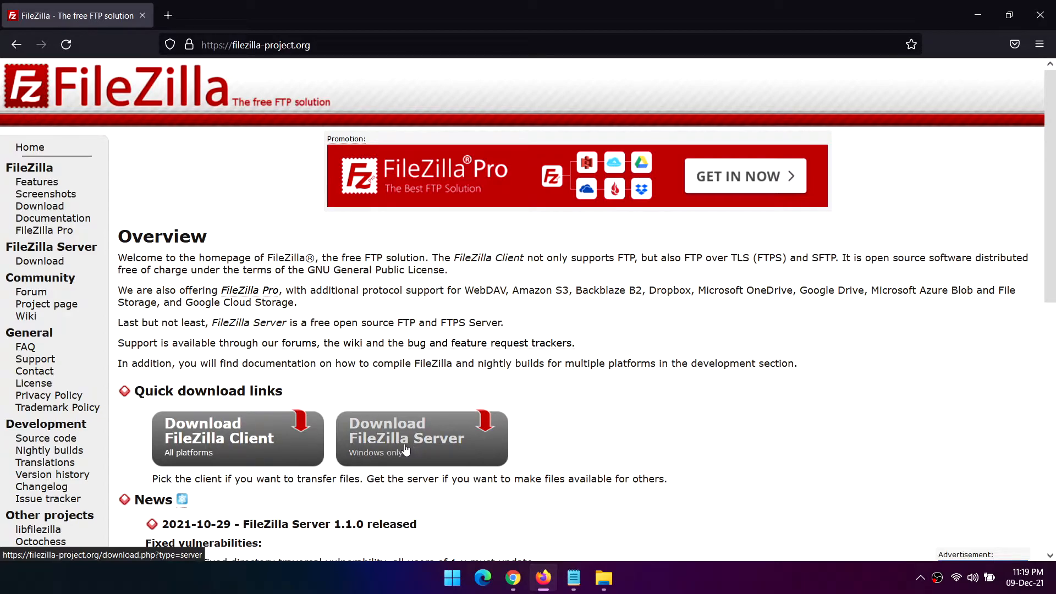
Scroll down the FileZilla home page to its client and server download links
scroll("down", 3)
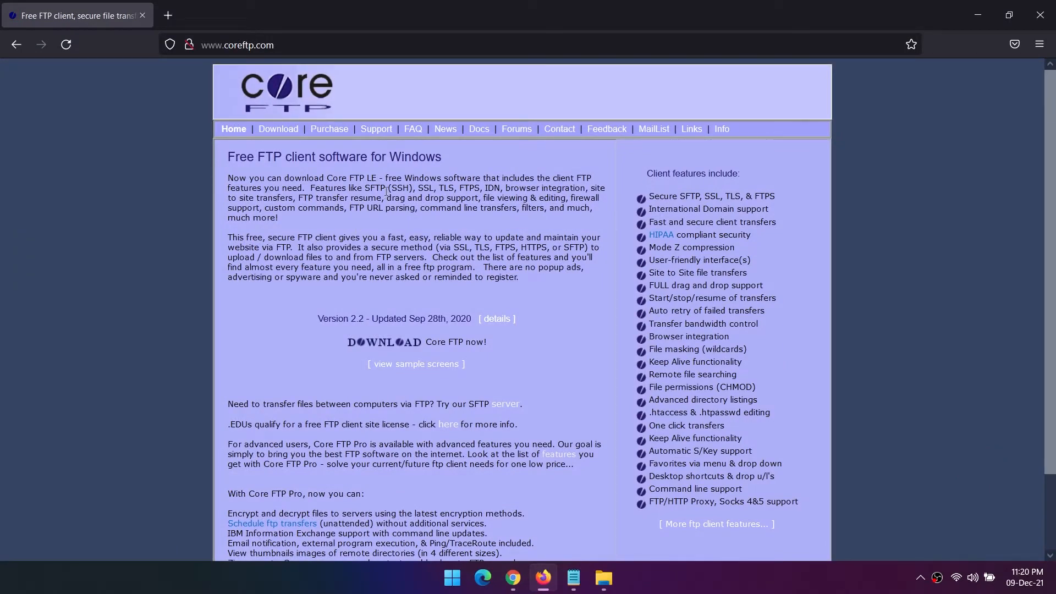
Highlight the Core FTP heading and the whole first paragraph about Core FTP LE's features
left_click_drag(228, 156, 305, 157)
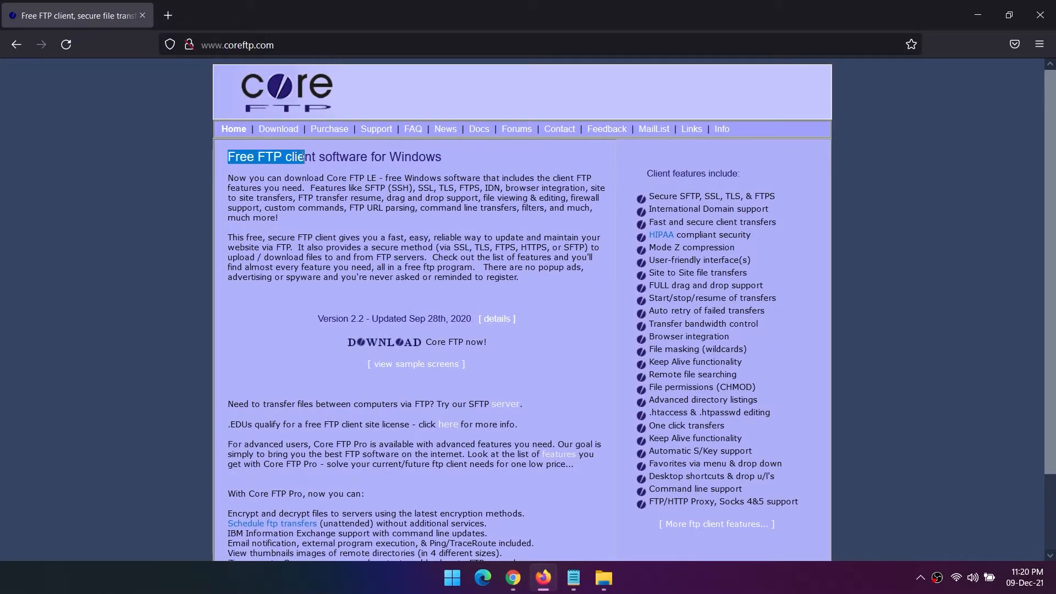
left_click_drag(303, 156, 442, 157)
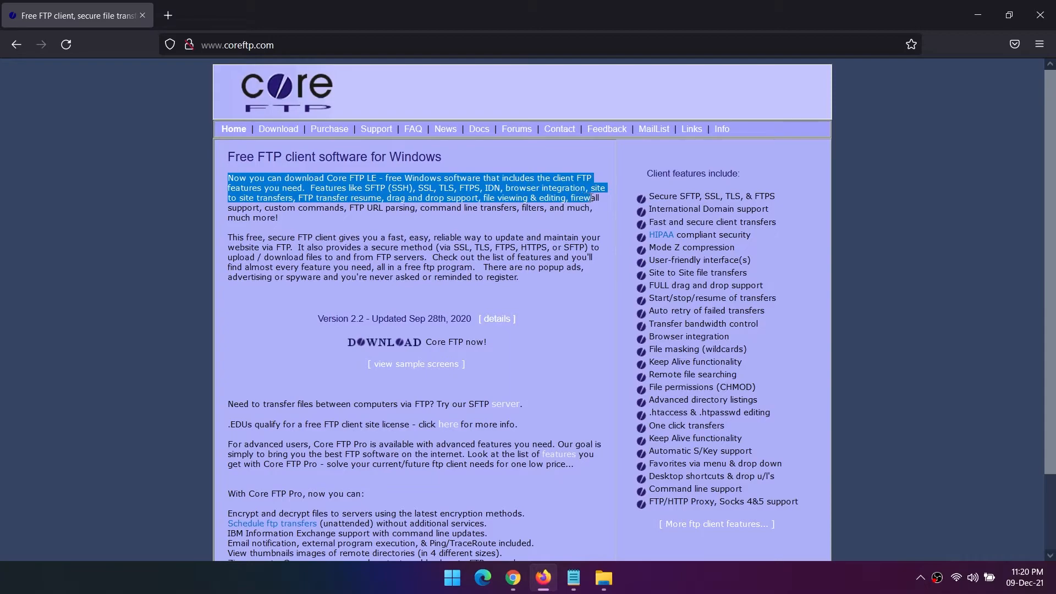
left_click_drag(592, 197, 592, 221)
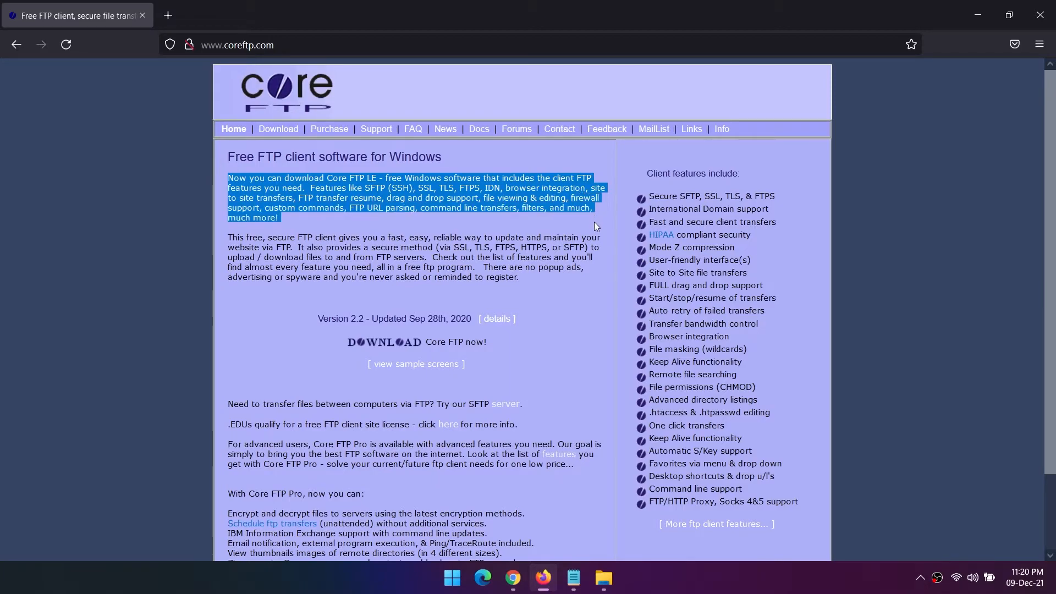
mouse_move(544, 380)
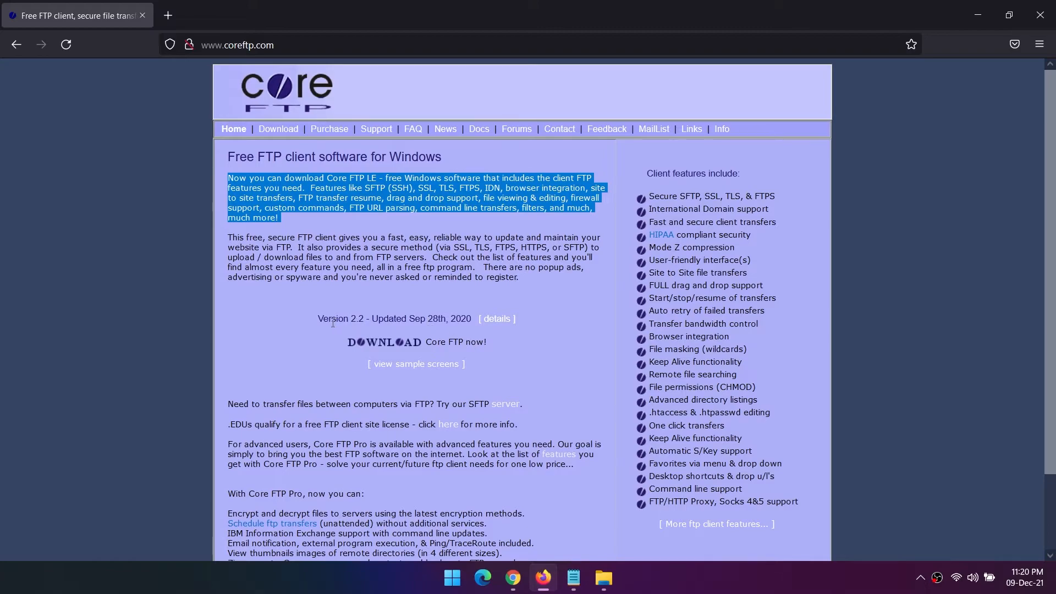
mouse_move(397, 347)
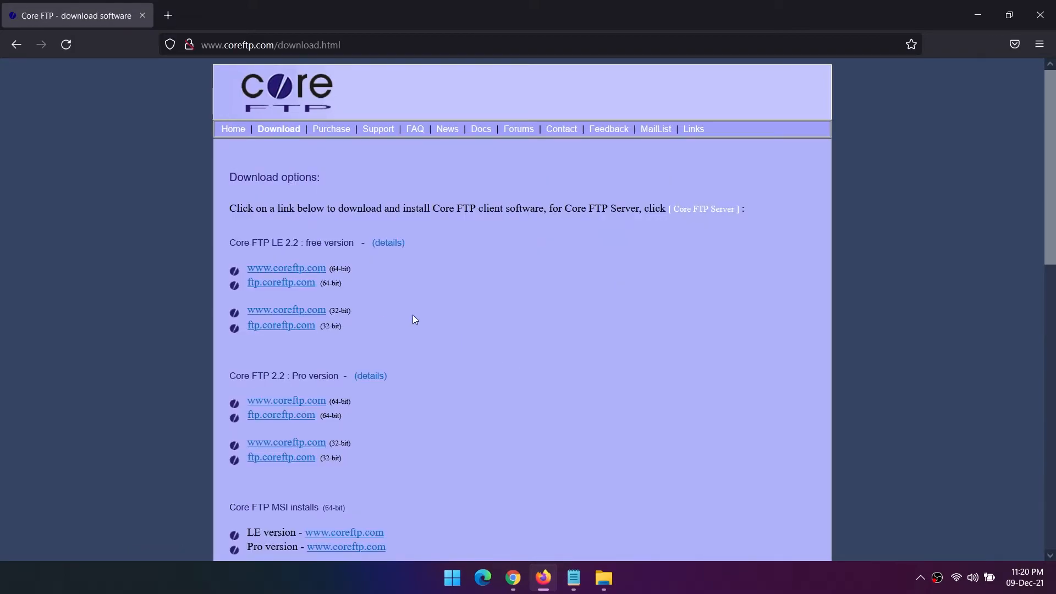
mouse_move(286, 268)
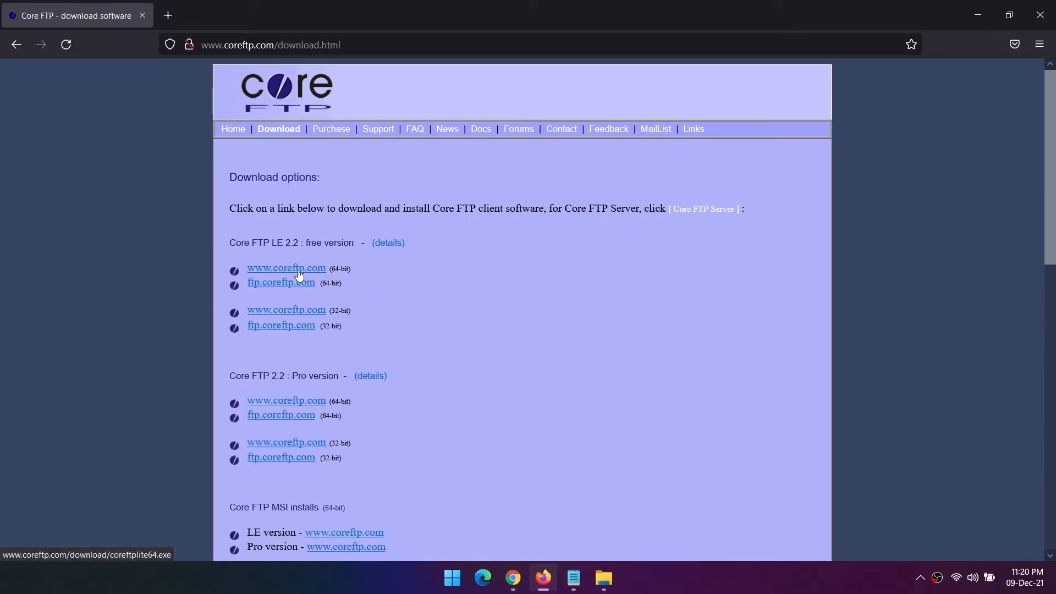
mouse_move(304, 317)
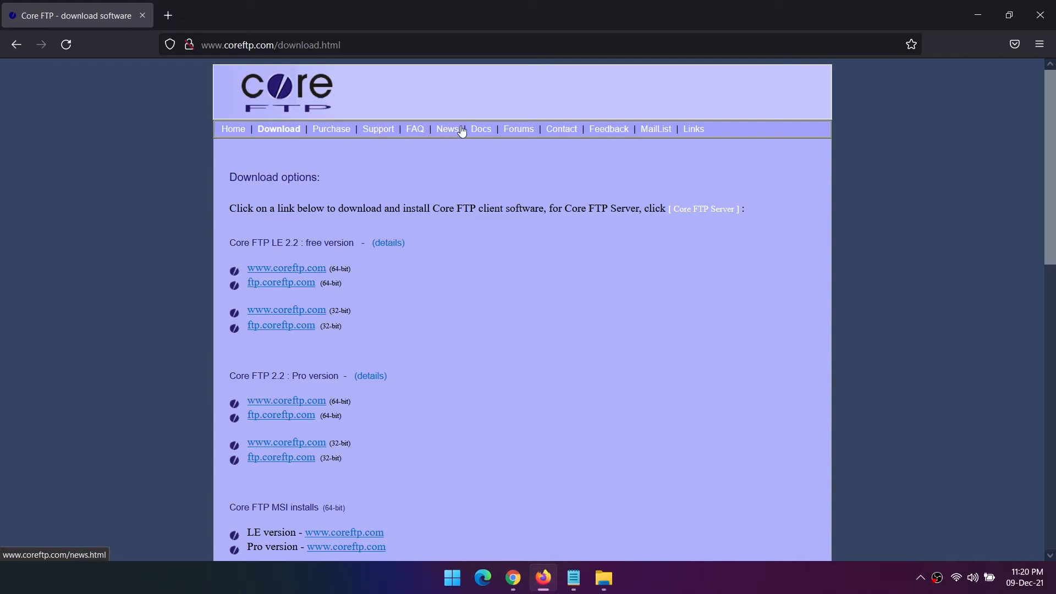
mouse_move(377, 128)
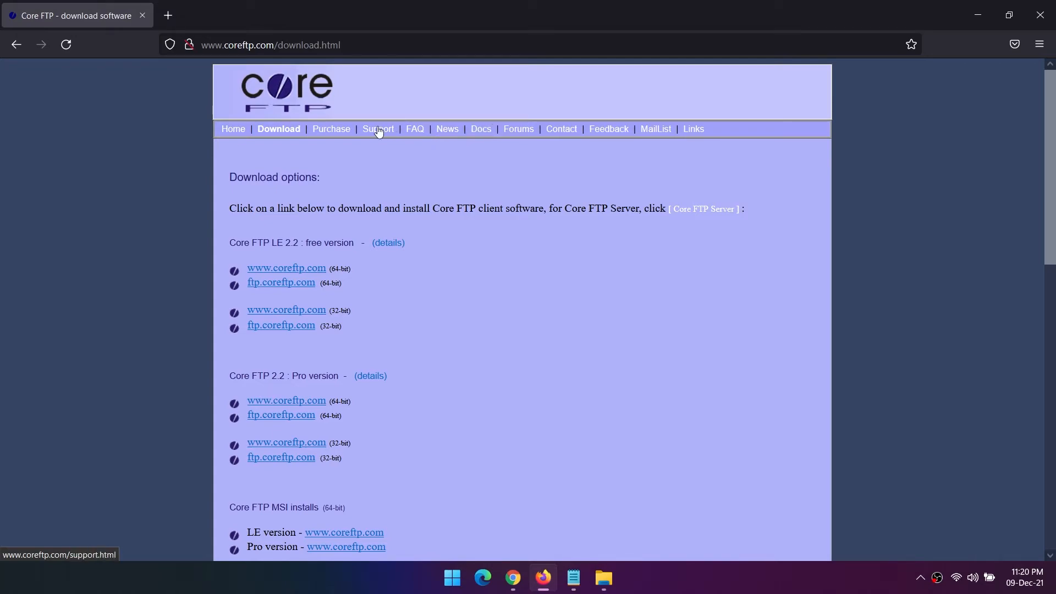
left_click(377, 129)
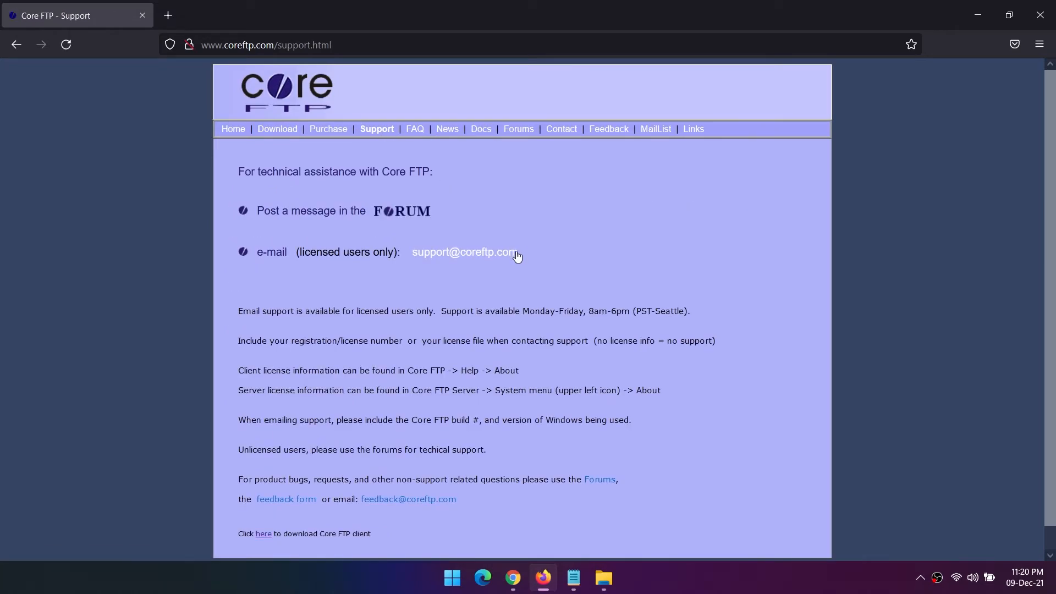
mouse_move(419, 332)
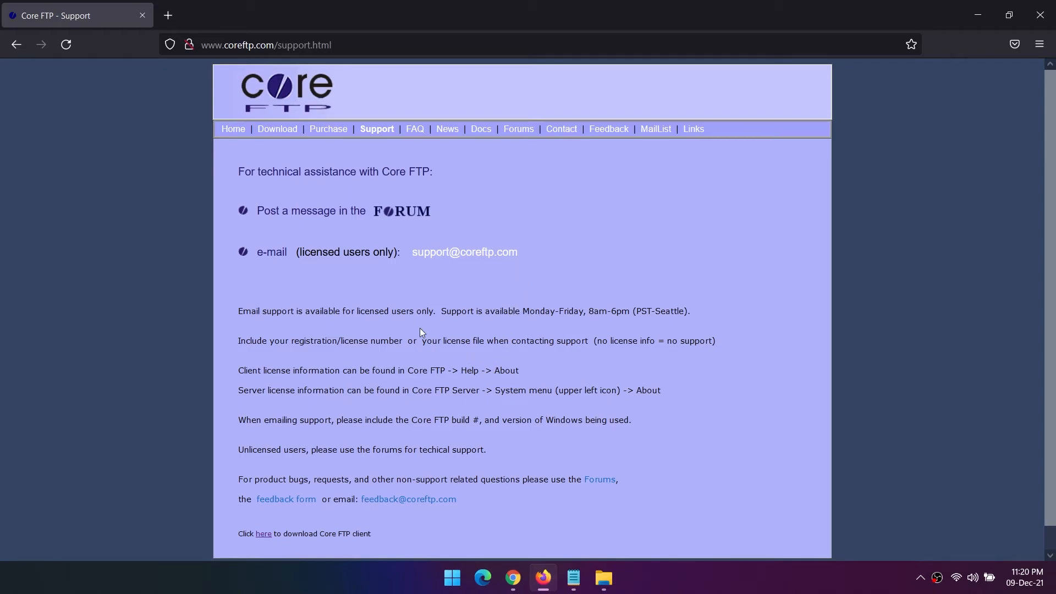
left_click(278, 128)
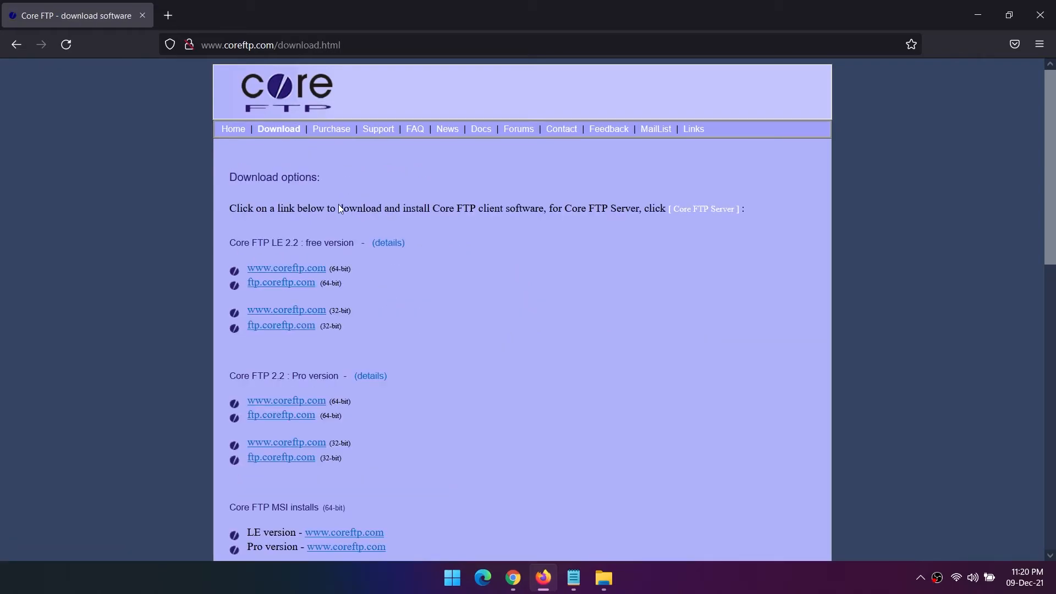
scroll("down", 3)
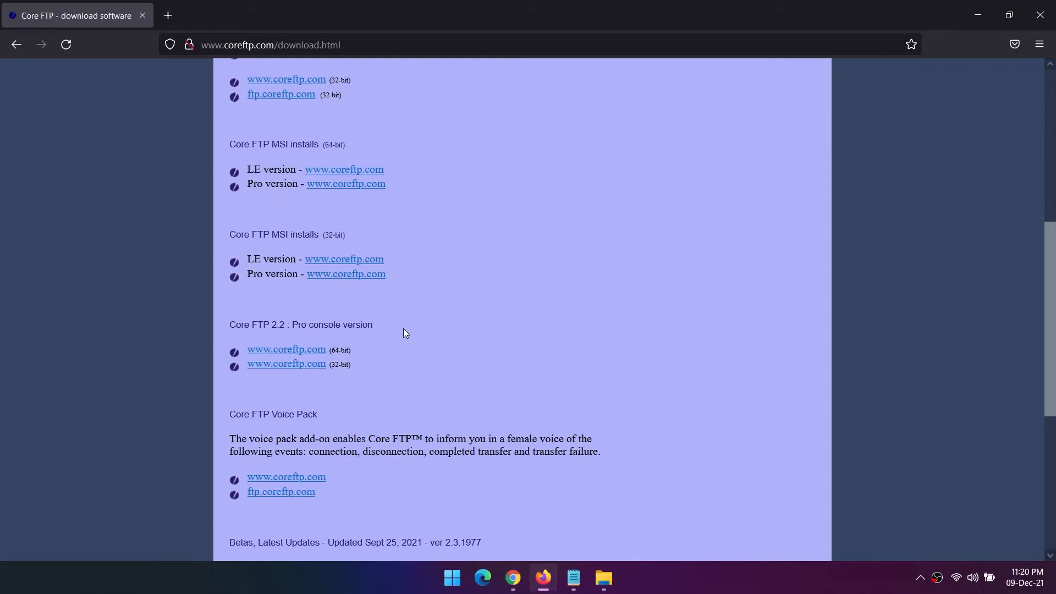
scroll("down", 3)
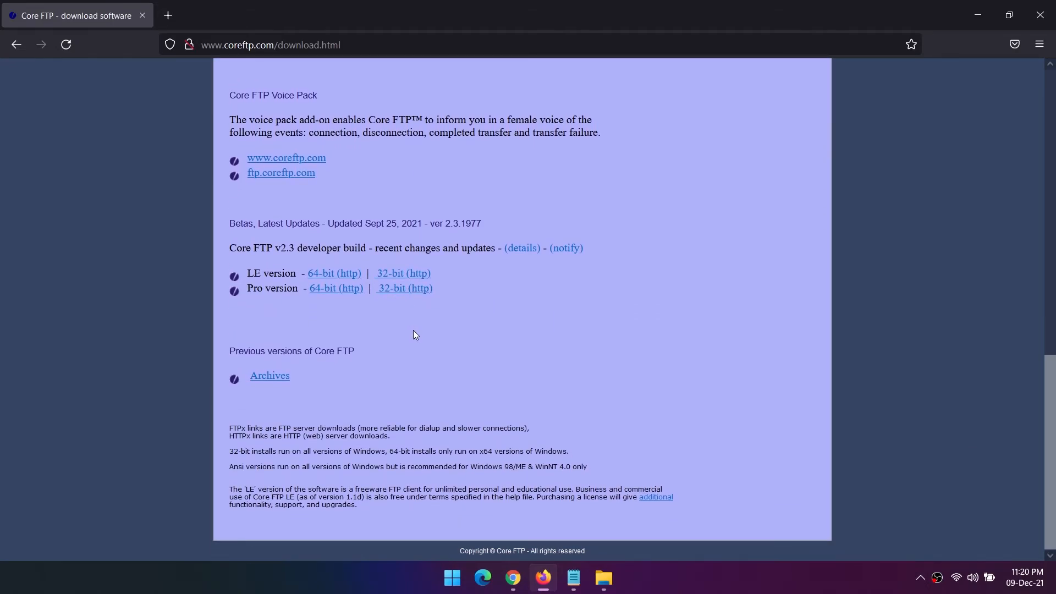
scroll("up", 3)
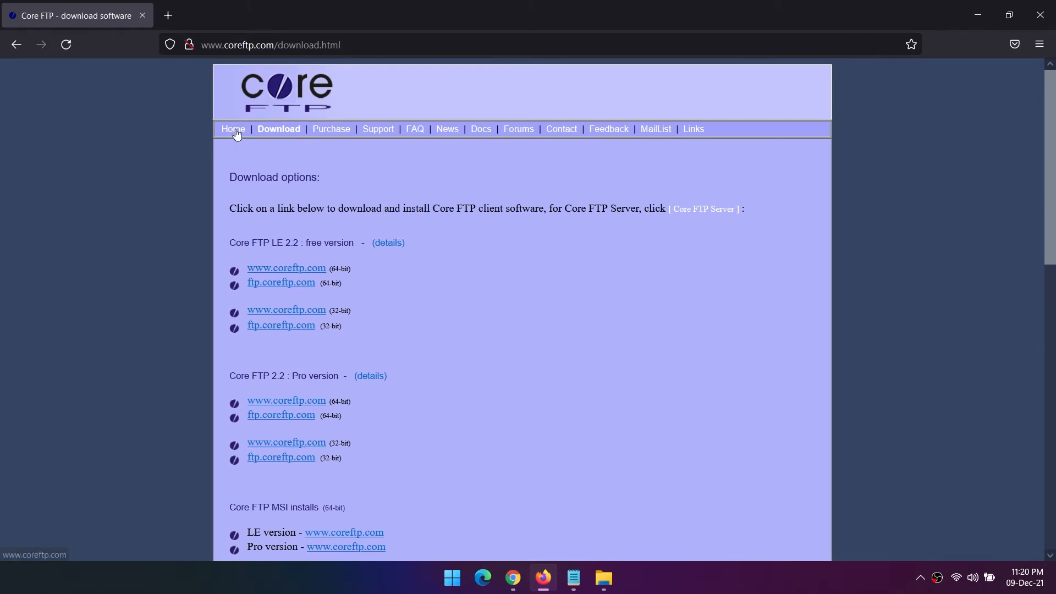
left_click(232, 128)
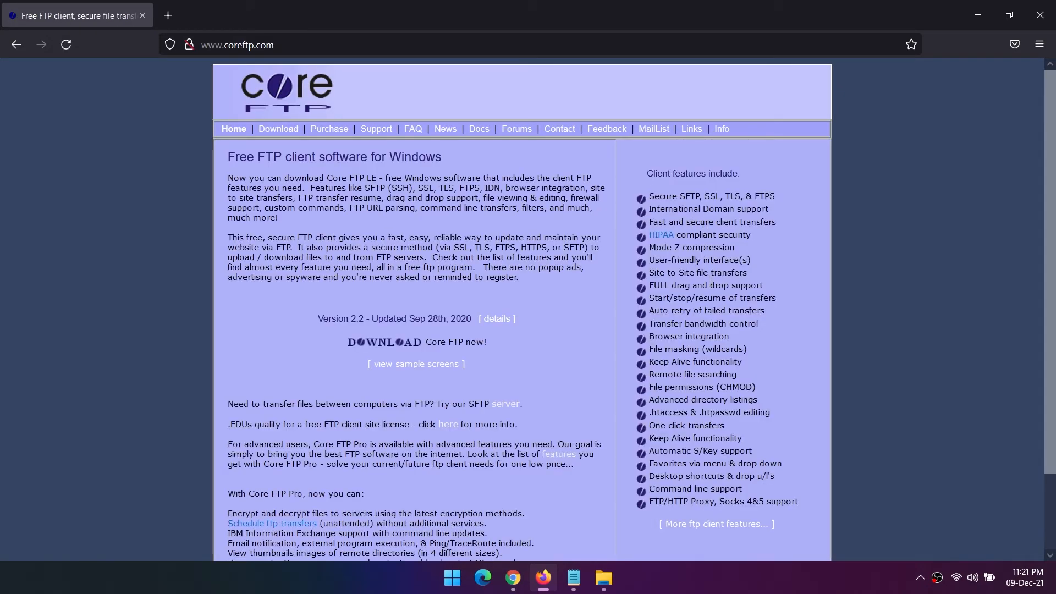